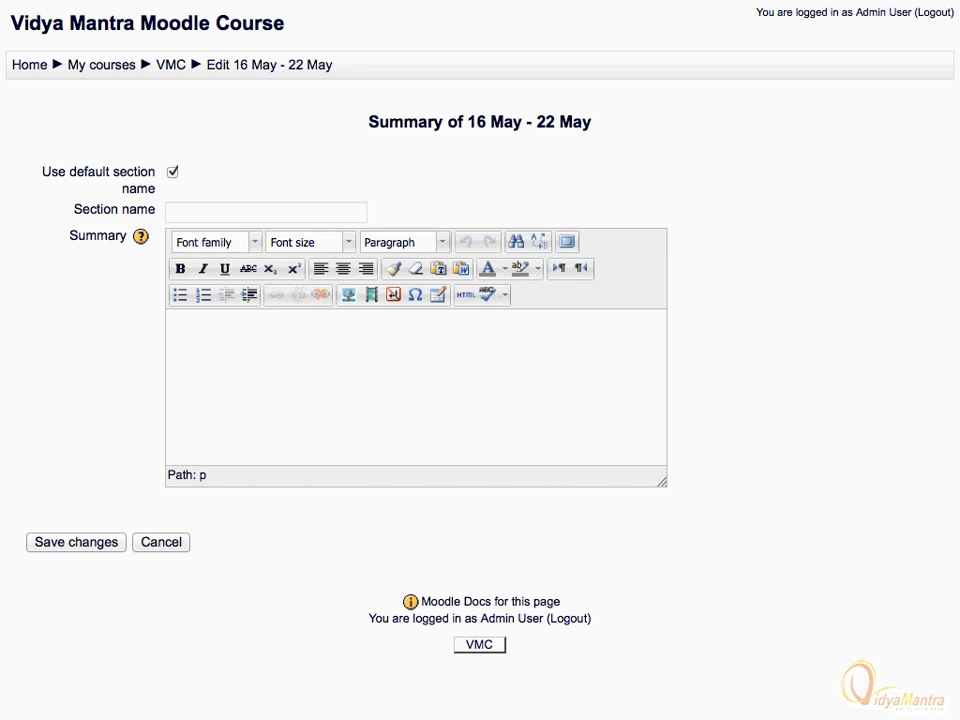
# Enter the summary paragraph about billions of stars, then the lines Sun, Moon, CO2 and (X+Y)2
pyautogui.write('There are billions of stars in the sky that make the night beautiful and attract the poets to write something in their praise. Following are also stars')
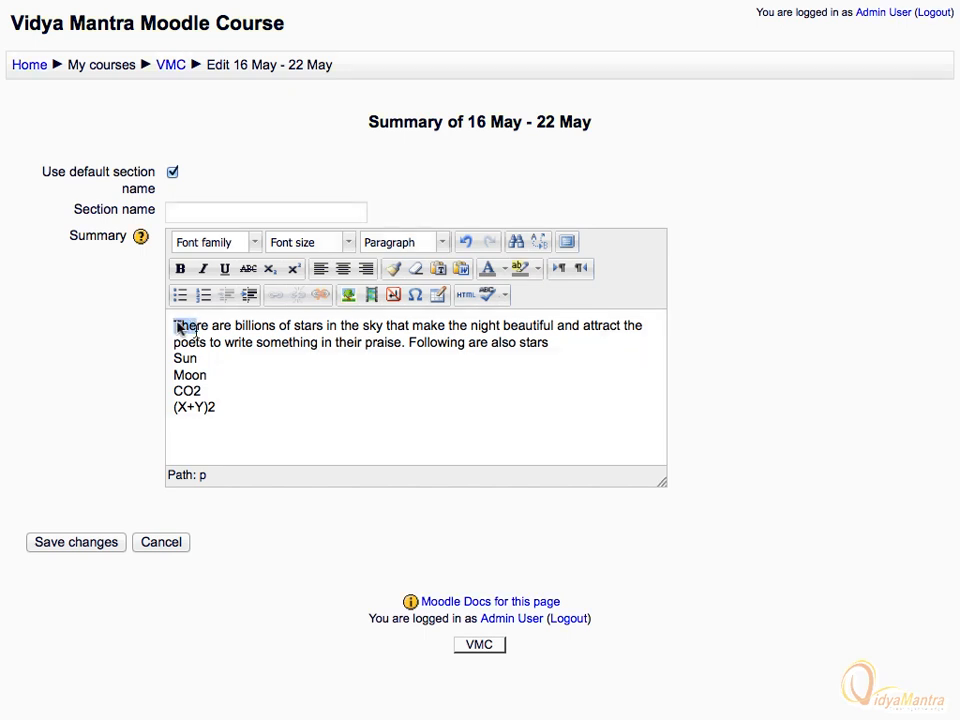
# Select the stars paragraph and set it to Verdana font at size 4 (14pt)
pyautogui.moveTo(176, 324); pyautogui.dragTo(436, 342)
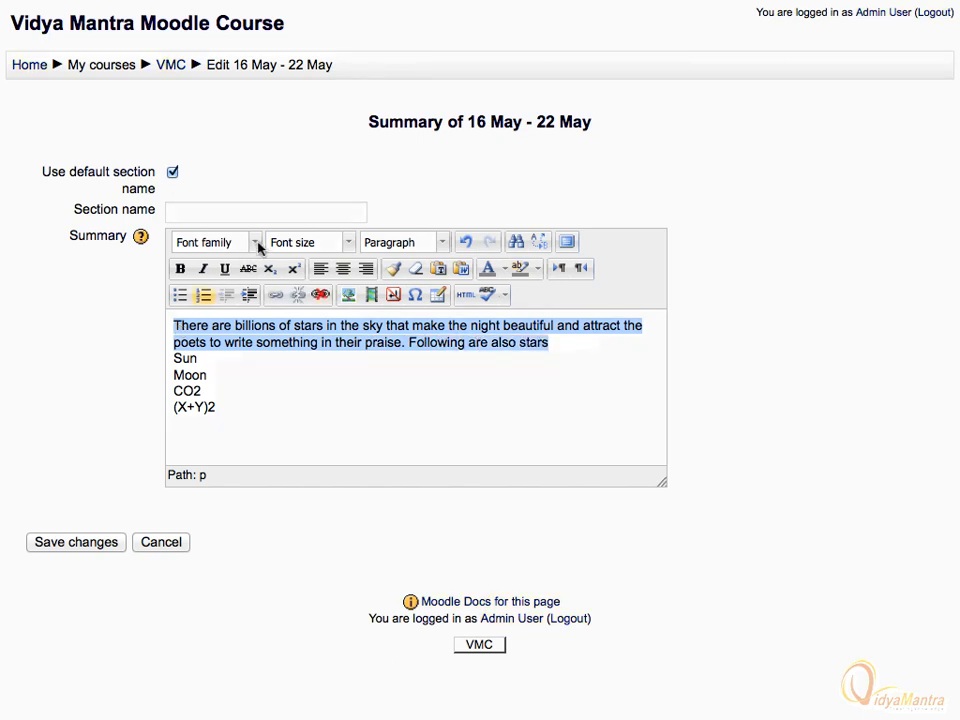
pyautogui.click(256, 240)
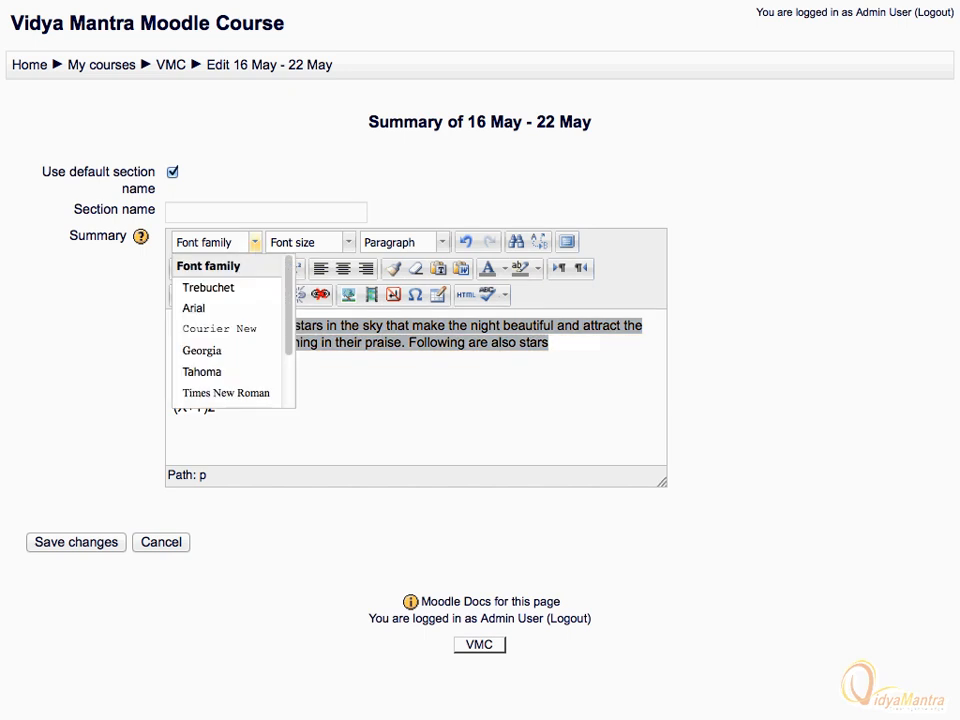
pyautogui.click(192, 308)
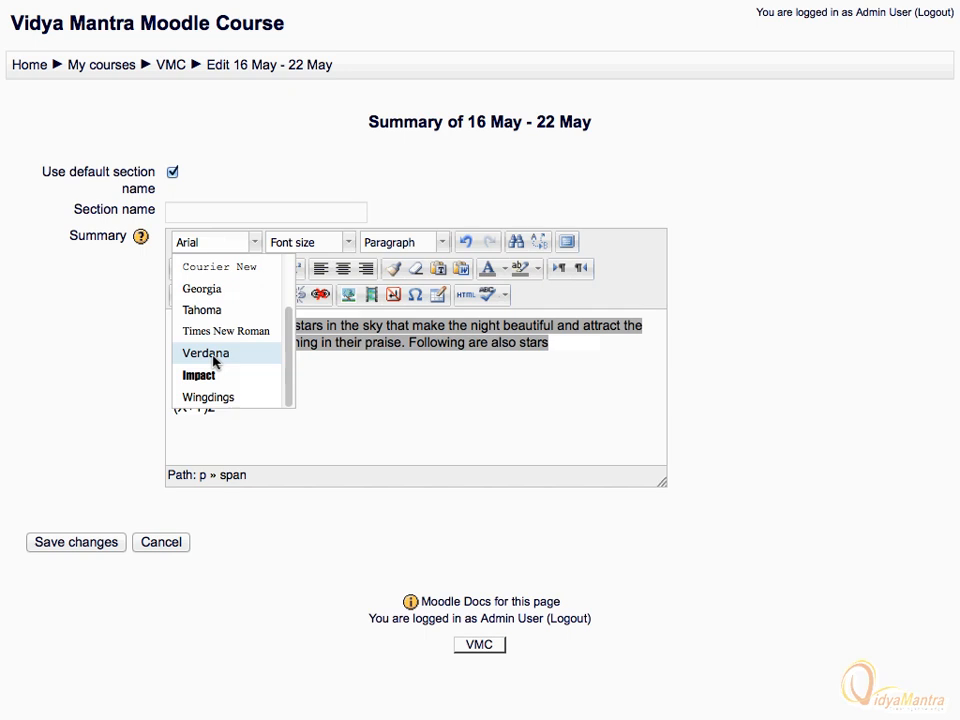
pyautogui.click(204, 352)
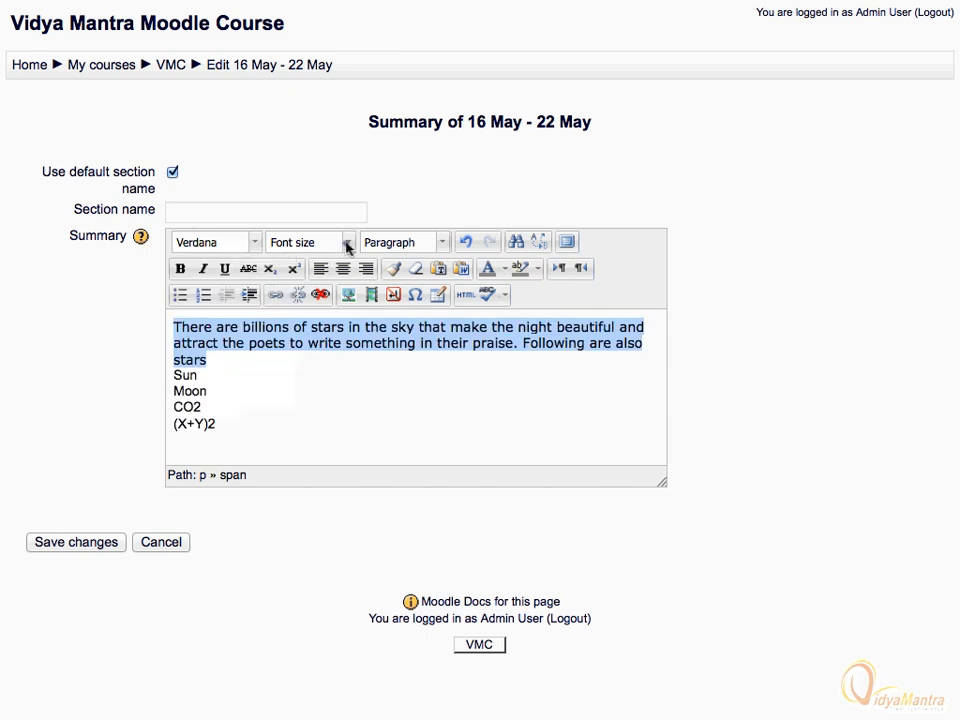
pyautogui.click(348, 242)
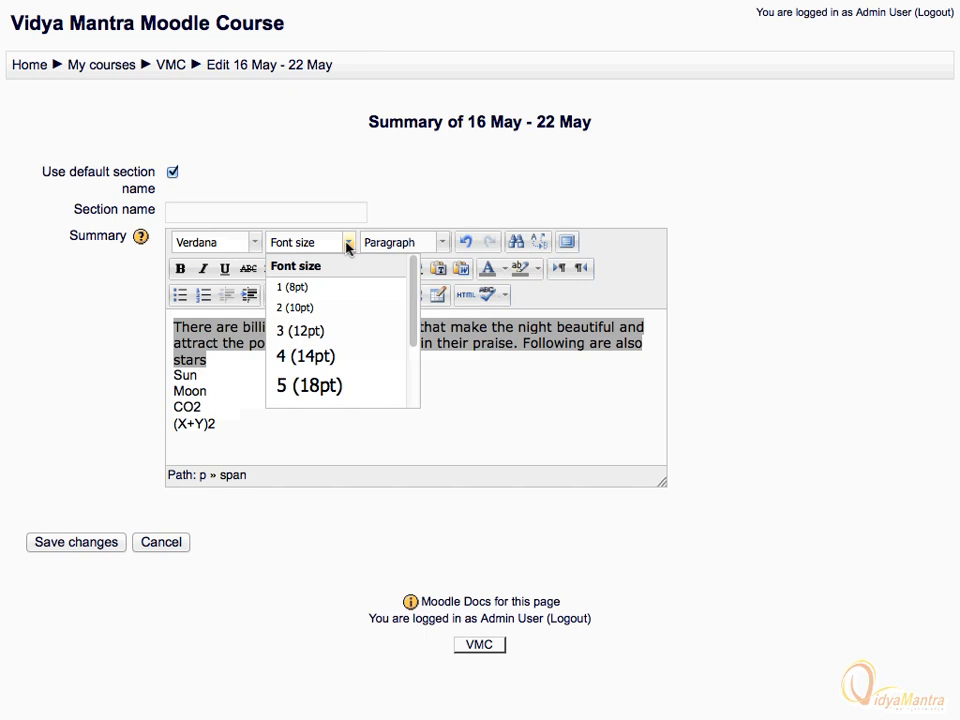
pyautogui.click(304, 356)
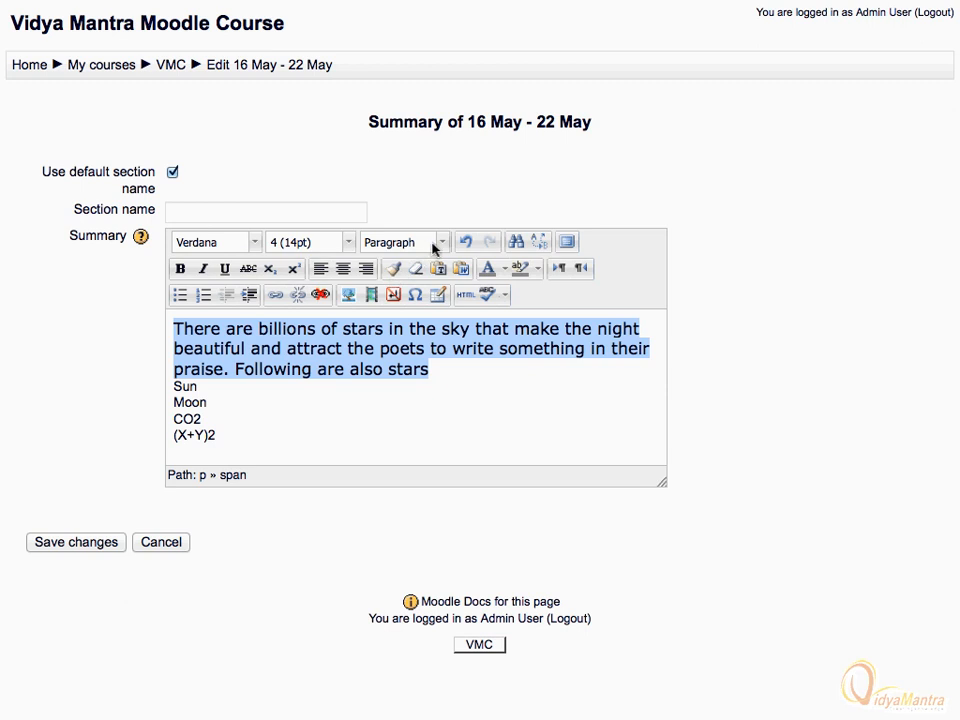
pyautogui.moveTo(468, 250)
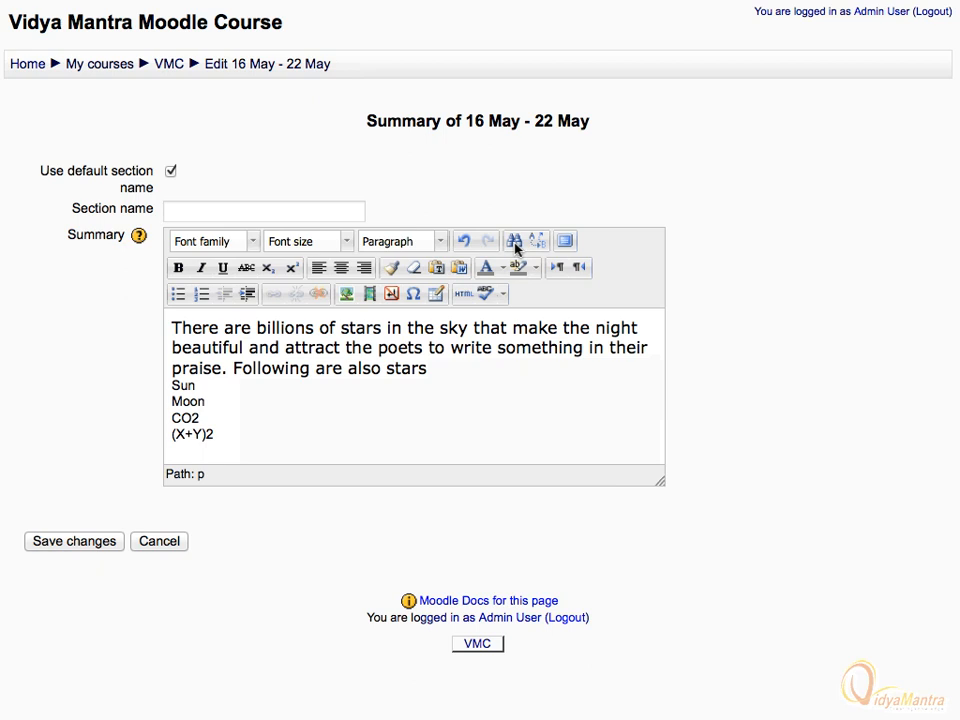
# Use Find/Replace to change every 'stars' to 'starsss' with Replace all and confirm
pyautogui.click(512, 240)
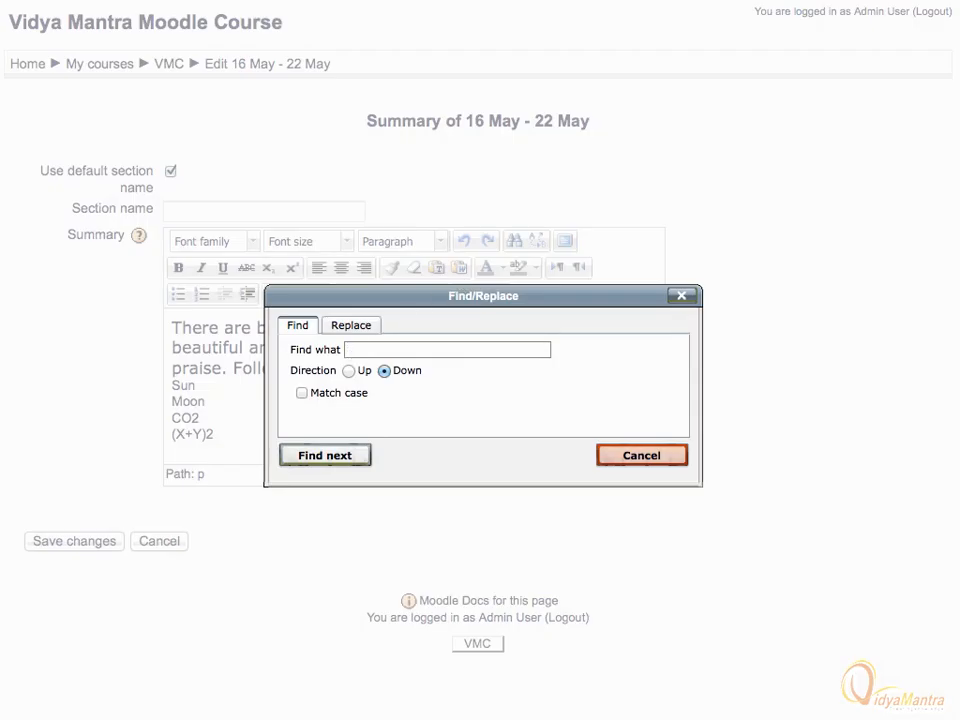
pyautogui.write('stars')
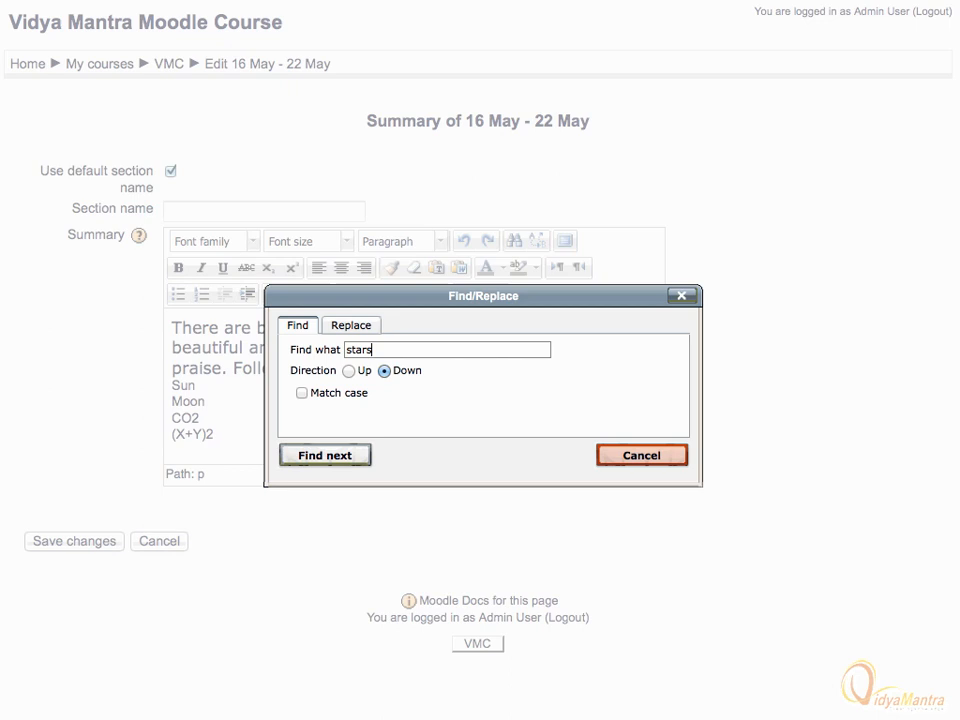
pyautogui.moveTo(334, 332)
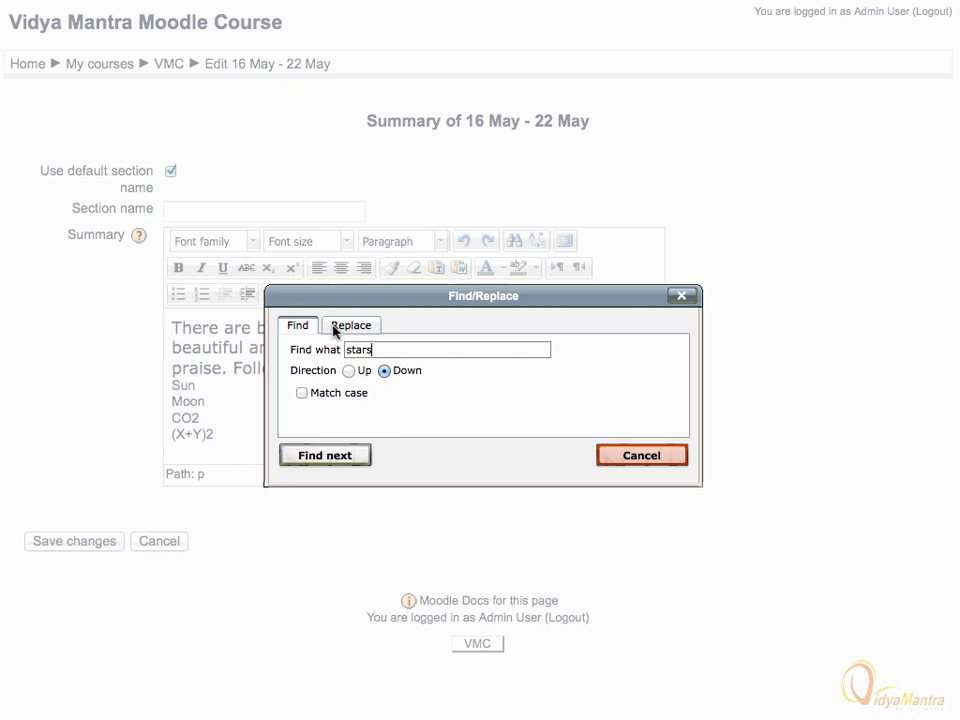
pyautogui.click(352, 324)
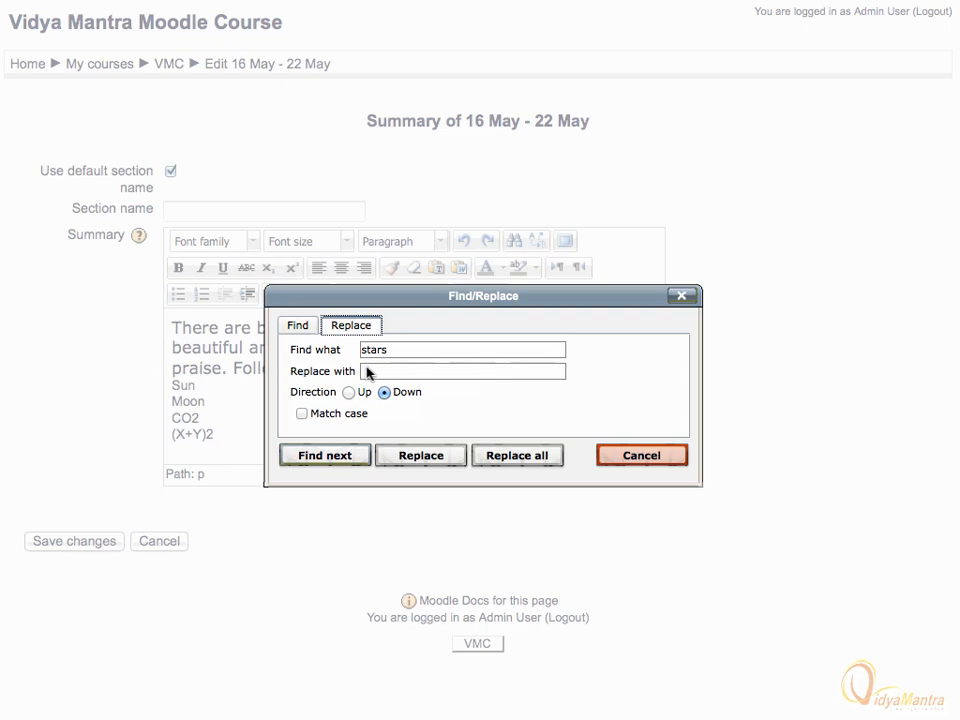
pyautogui.write('starsss')
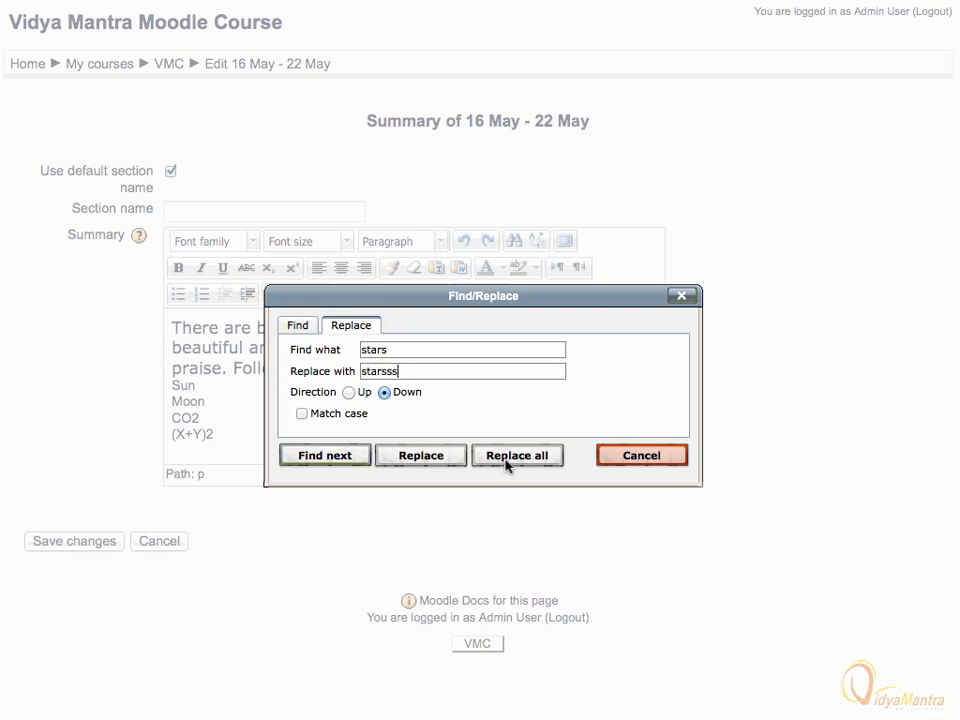
pyautogui.click(516, 456)
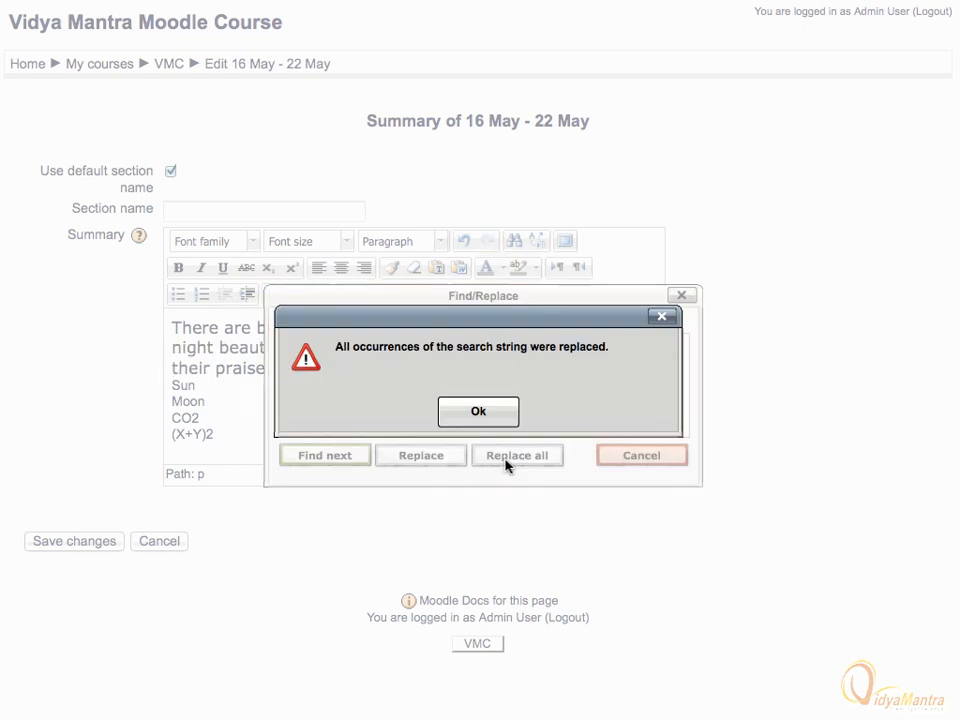
pyautogui.click(478, 412)
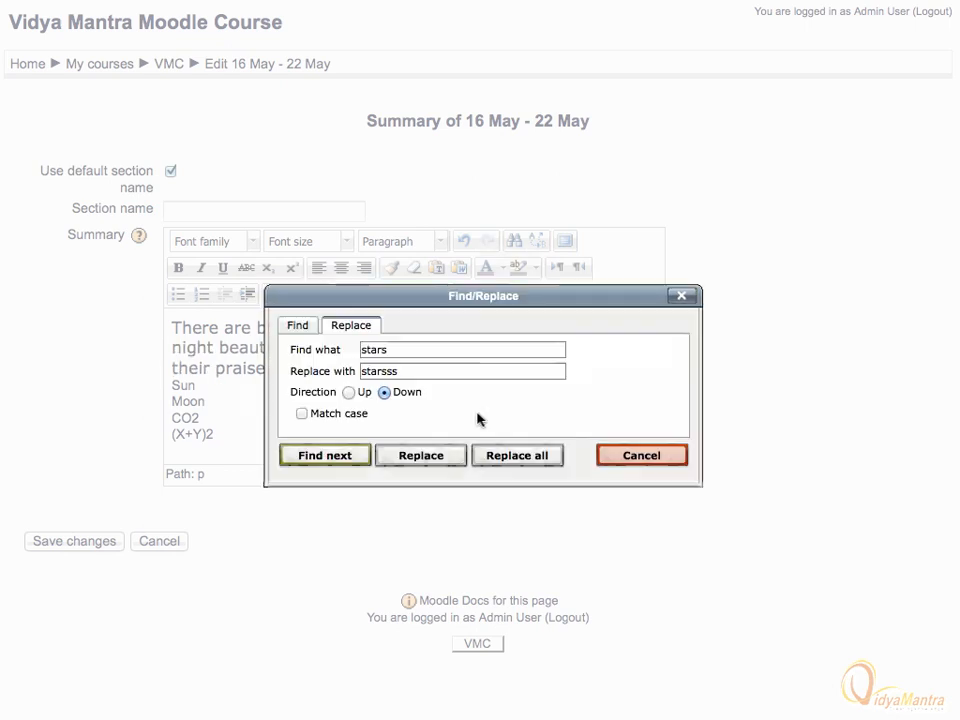